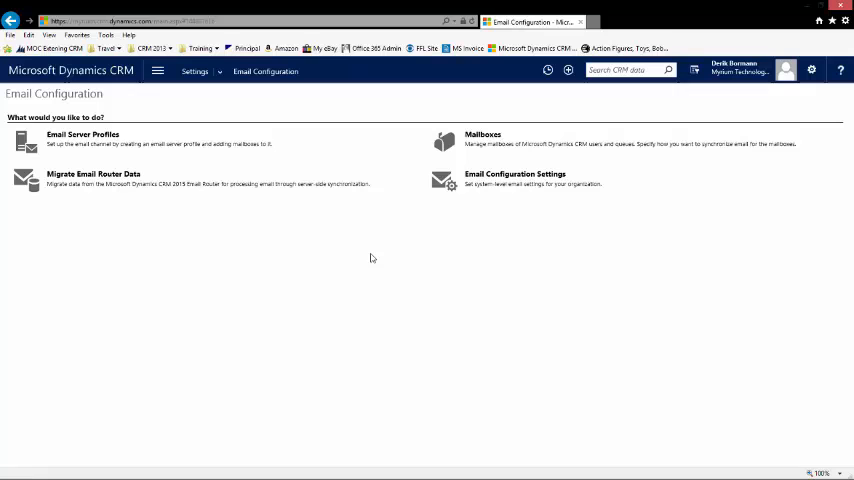
Review the email server profiles and the organization-wide email settings
left_click(200, 72)
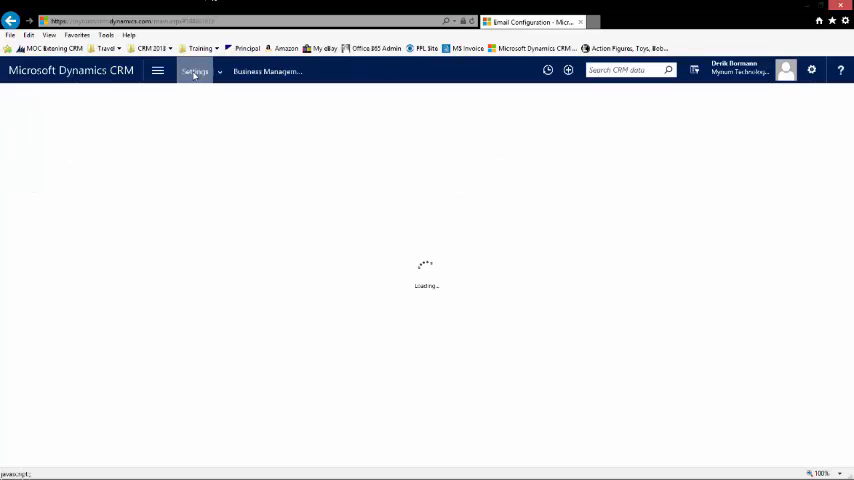
left_click(196, 71)
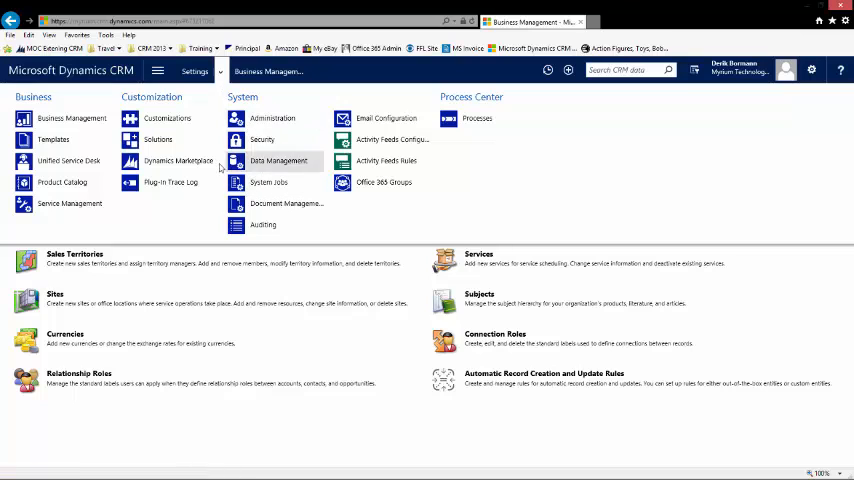
left_click(387, 118)
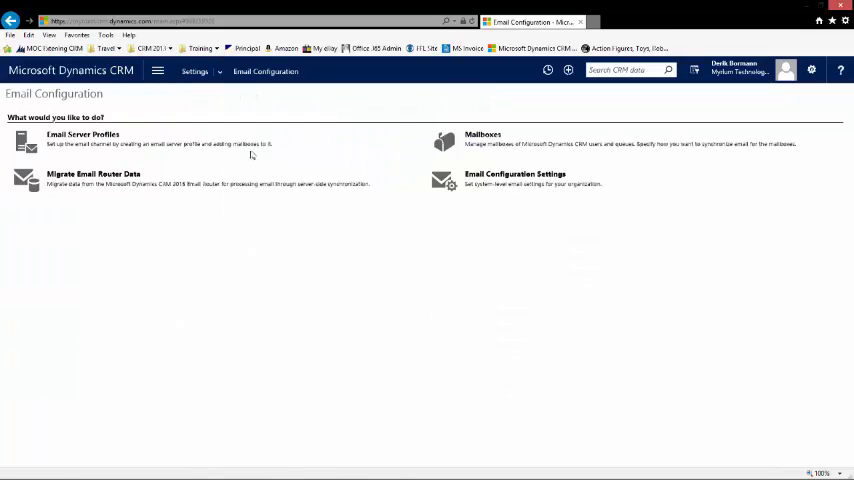
mouse_move(82, 142)
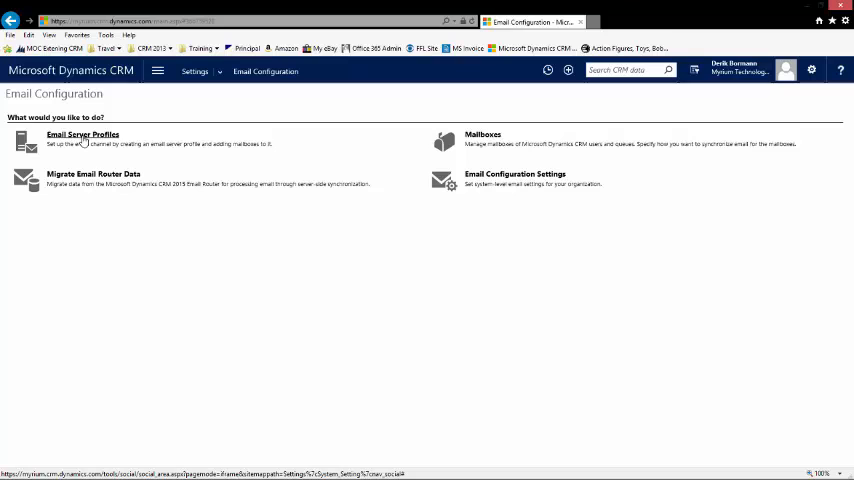
left_click(82, 134)
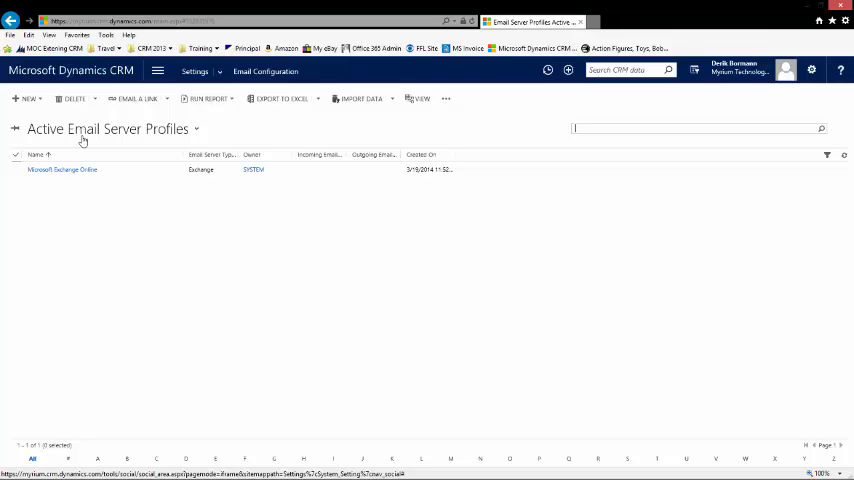
left_click(265, 71)
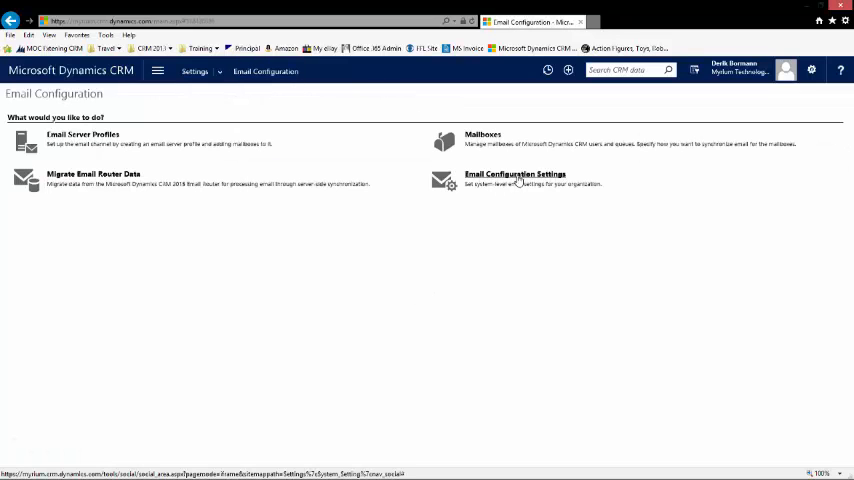
left_click(509, 174)
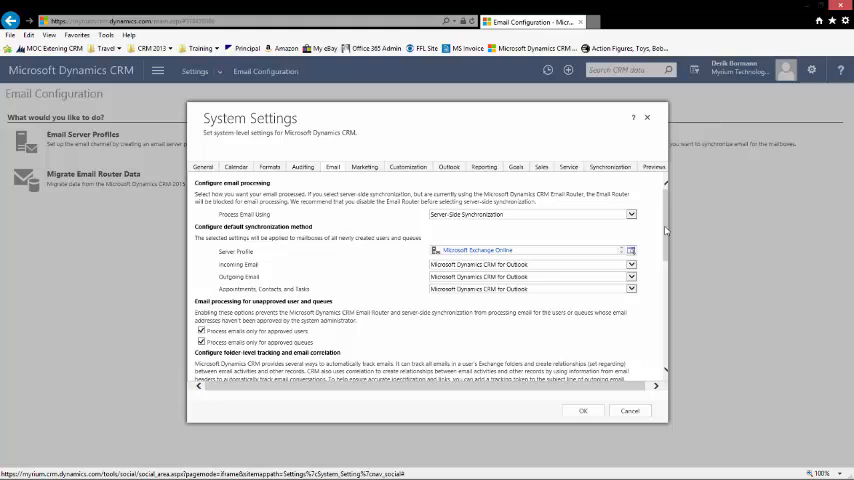
scroll("down", 3)
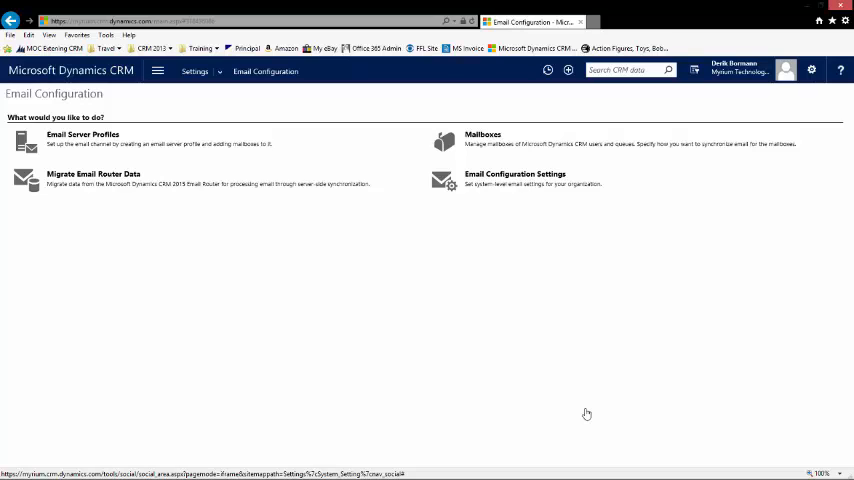
mouse_move(492, 148)
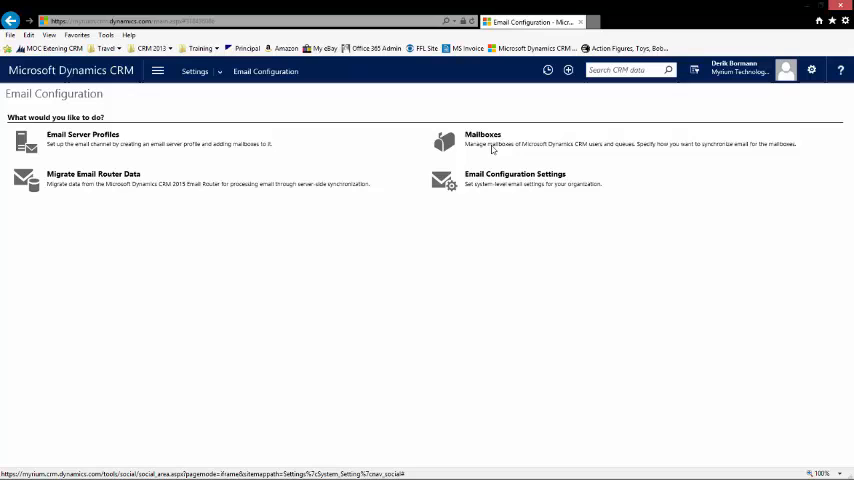
View the organization's active mailboxes and select the CRM System mailbox
left_click(480, 133)
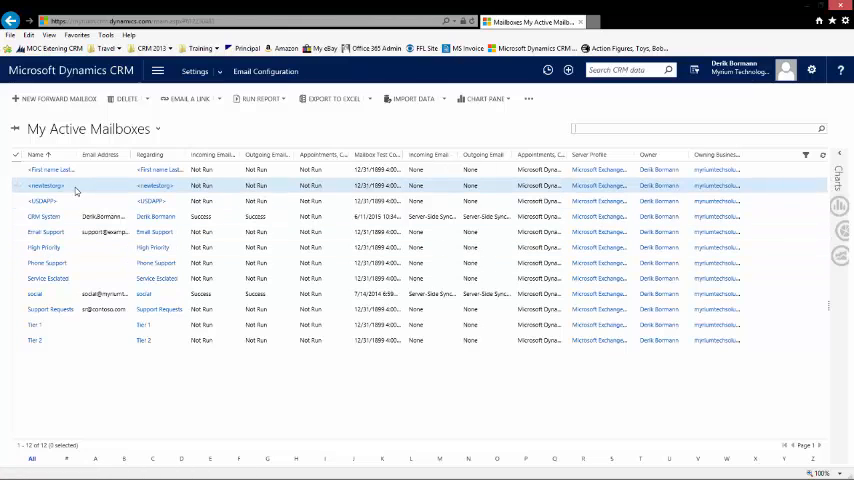
left_click(43, 217)
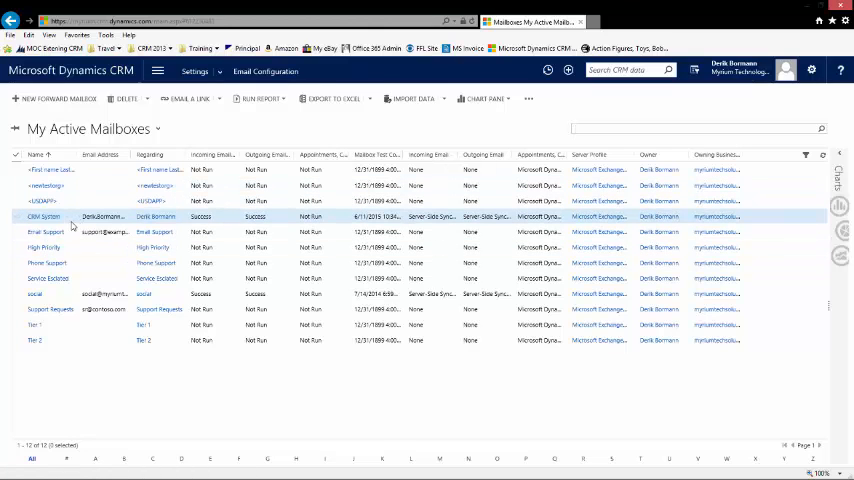
mouse_move(127, 241)
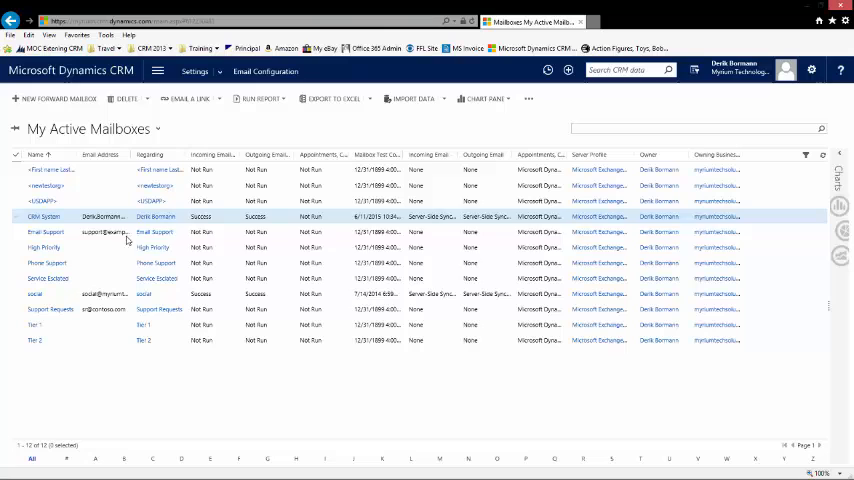
mouse_move(205, 205)
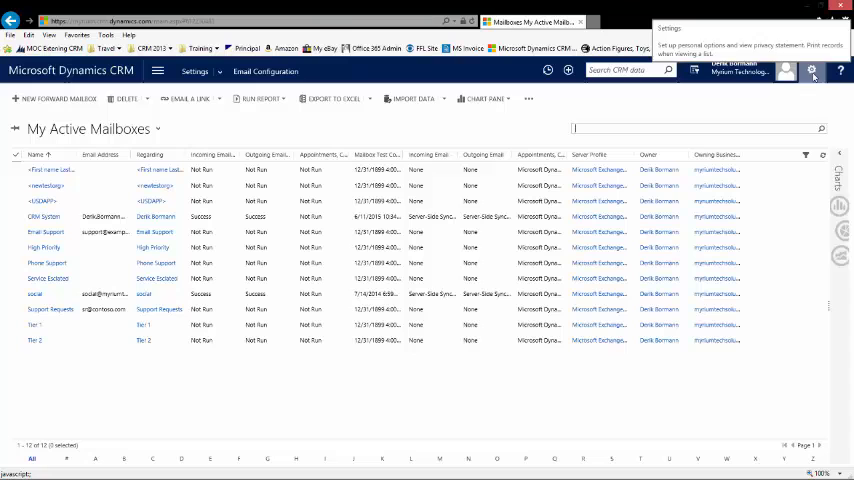
left_click(812, 71)
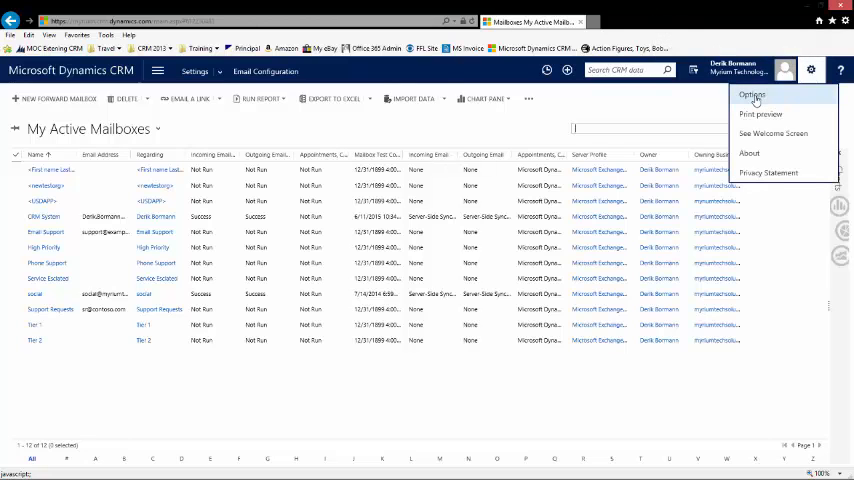
Open Set Personal Options on the Email tab to see email tracking settings
left_click(755, 94)
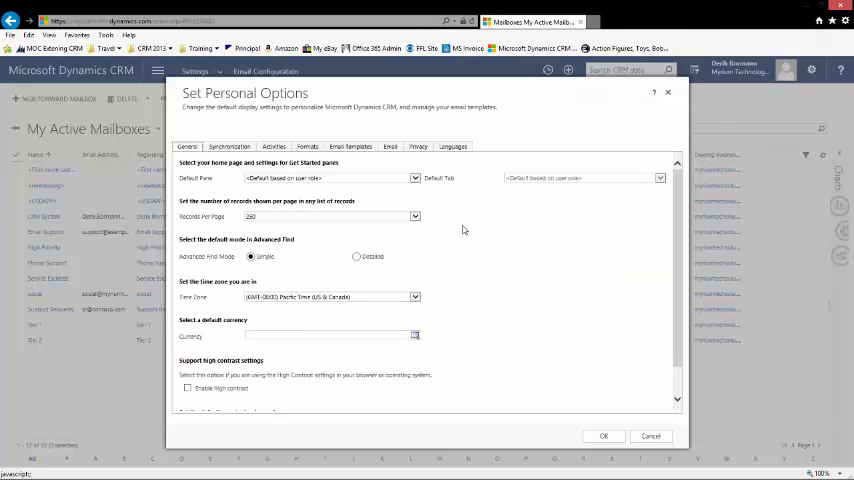
left_click(390, 146)
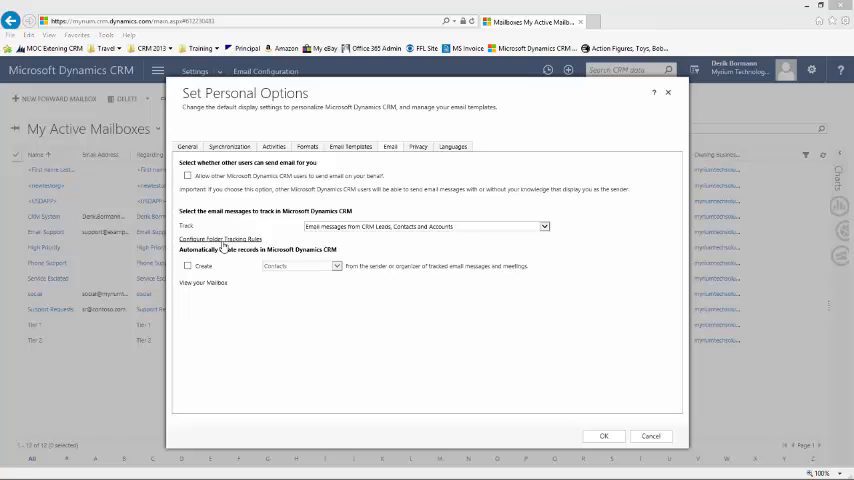
Look at Configure Folder Tracking Rules, then close Set Personal Options
left_click(222, 238)
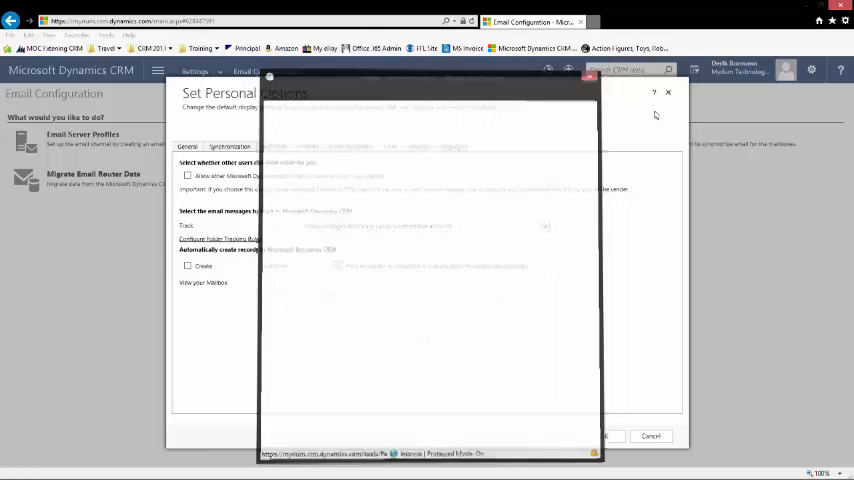
left_click(666, 92)
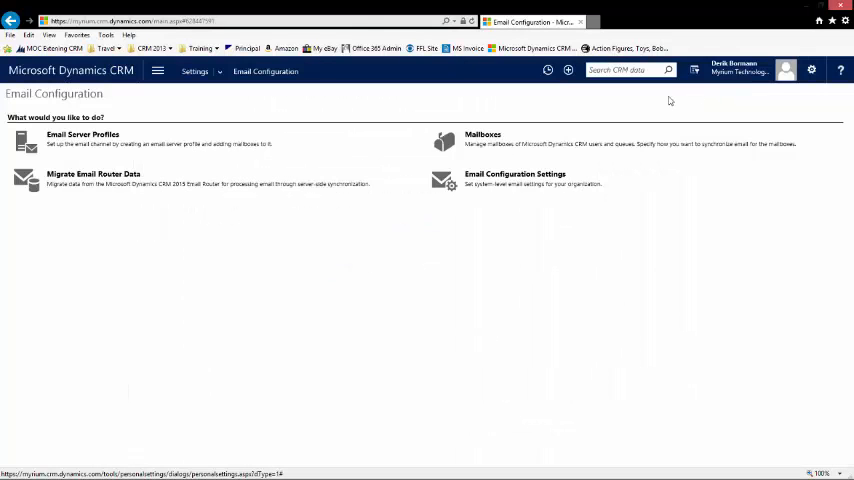